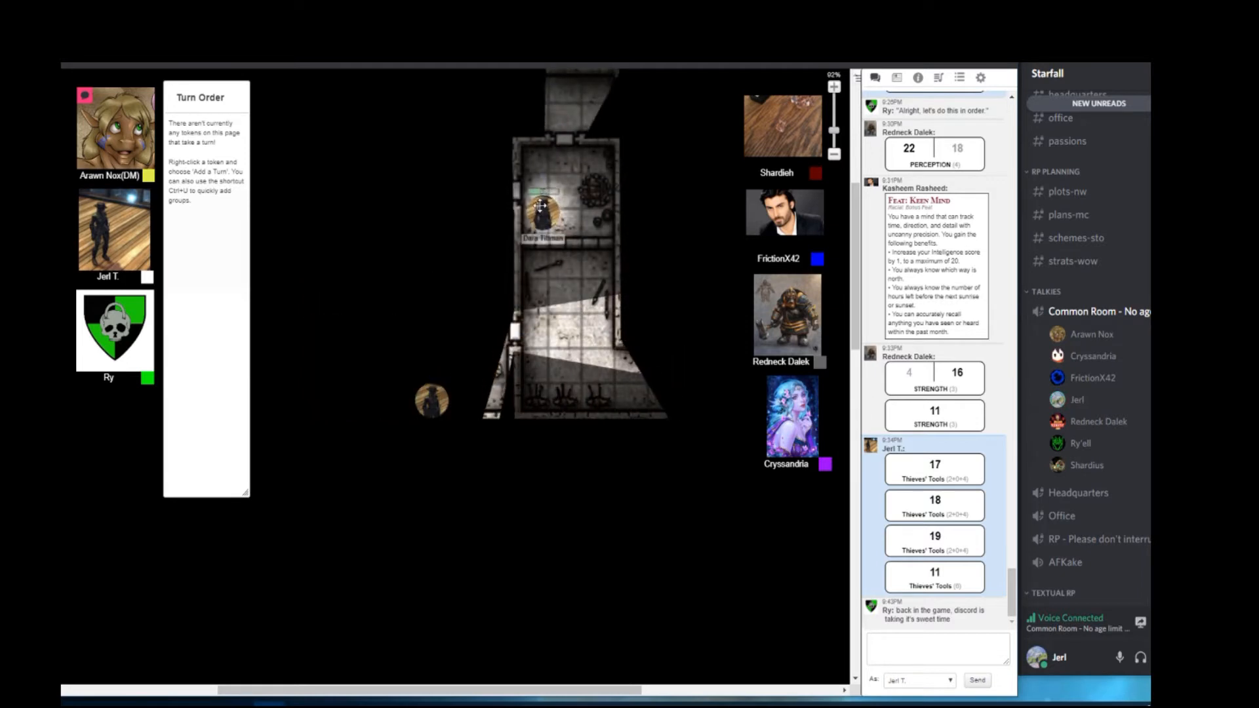
Select a party token near the doorway to the trophy room
click(538, 207)
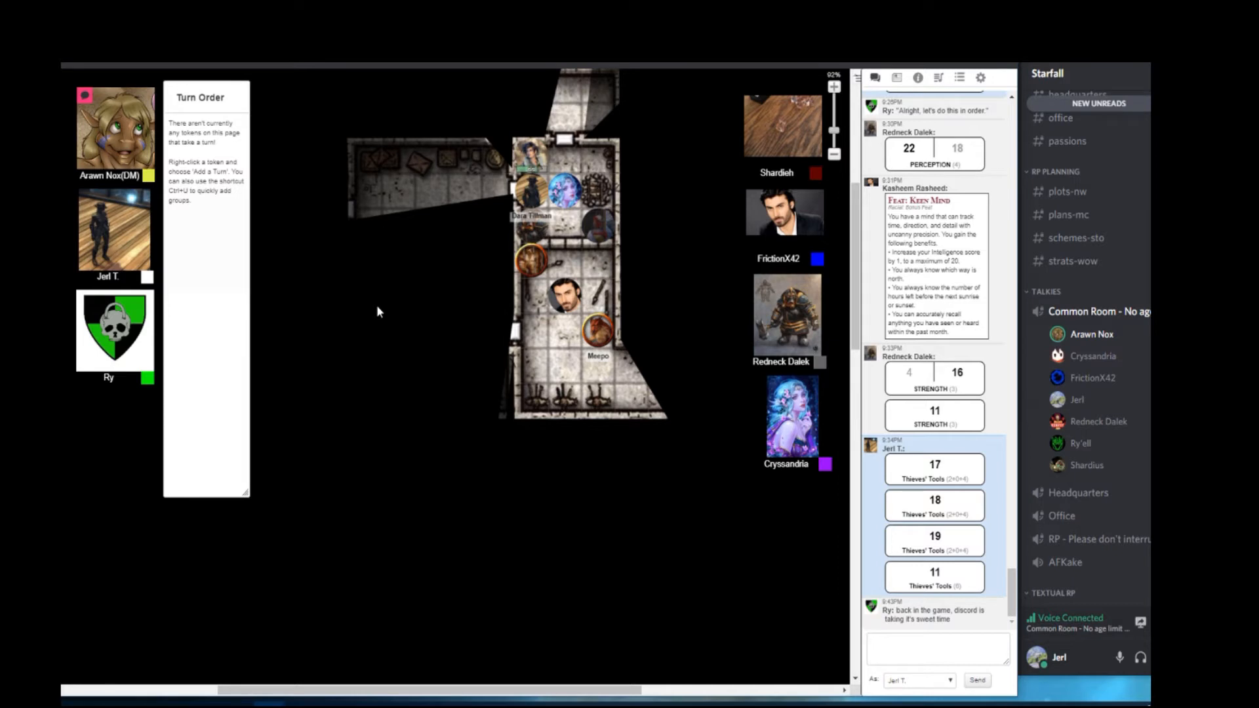
mouse_move(572, 249)
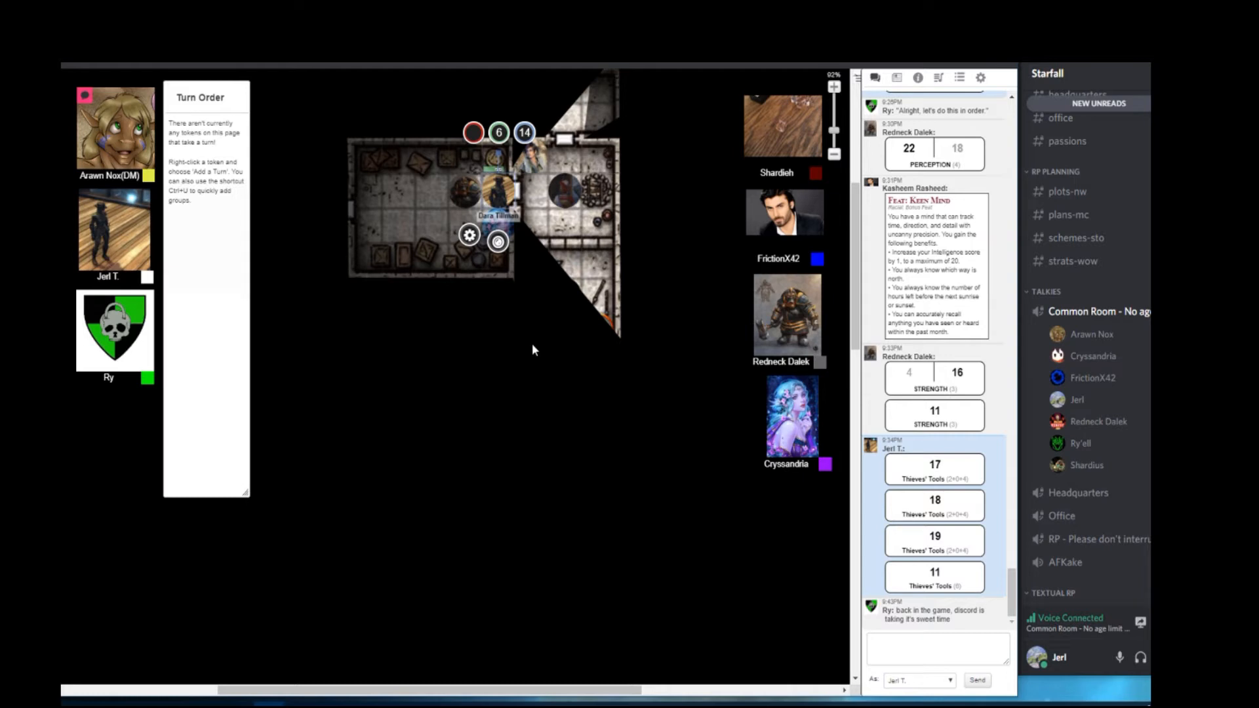
scroll(down, 3)
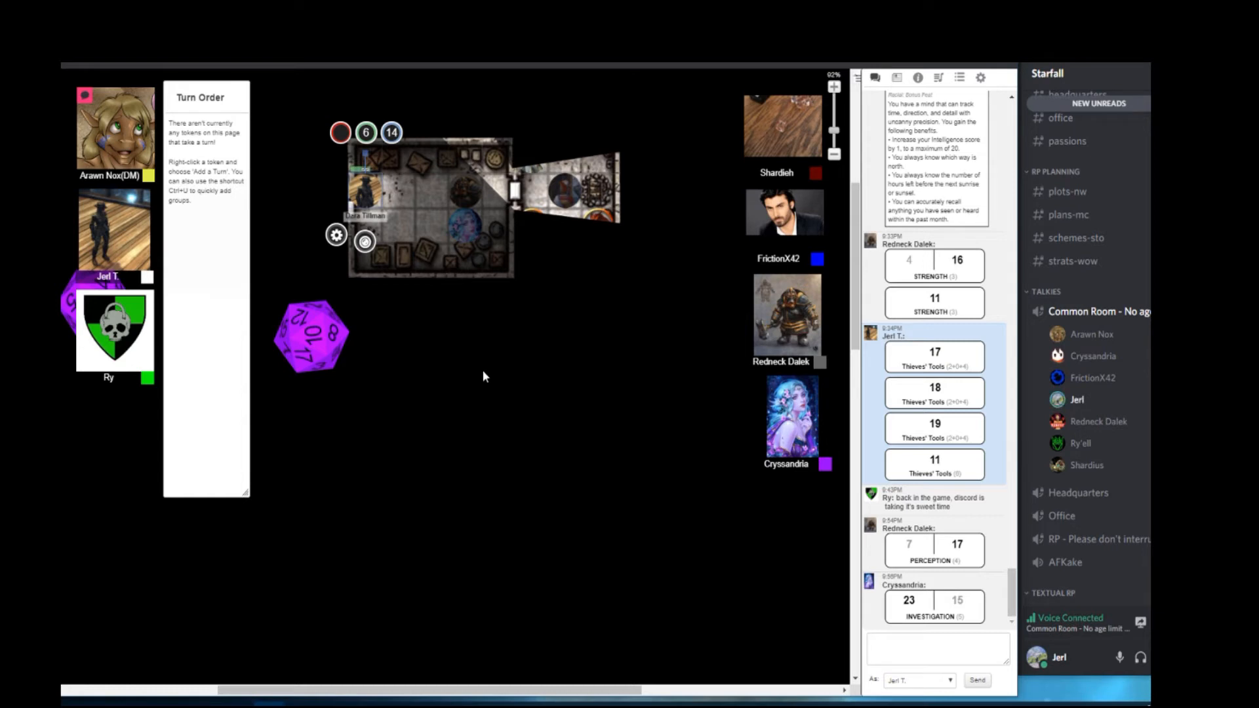
mouse_move(431, 257)
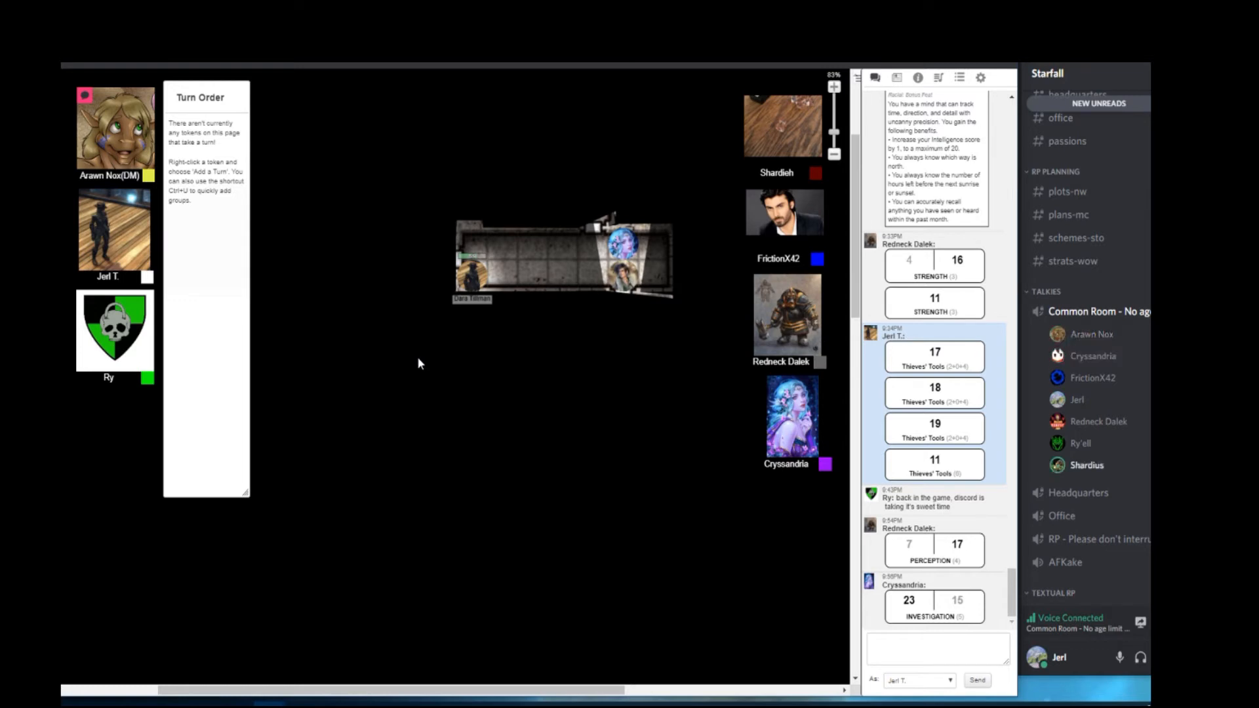
mouse_move(617, 451)
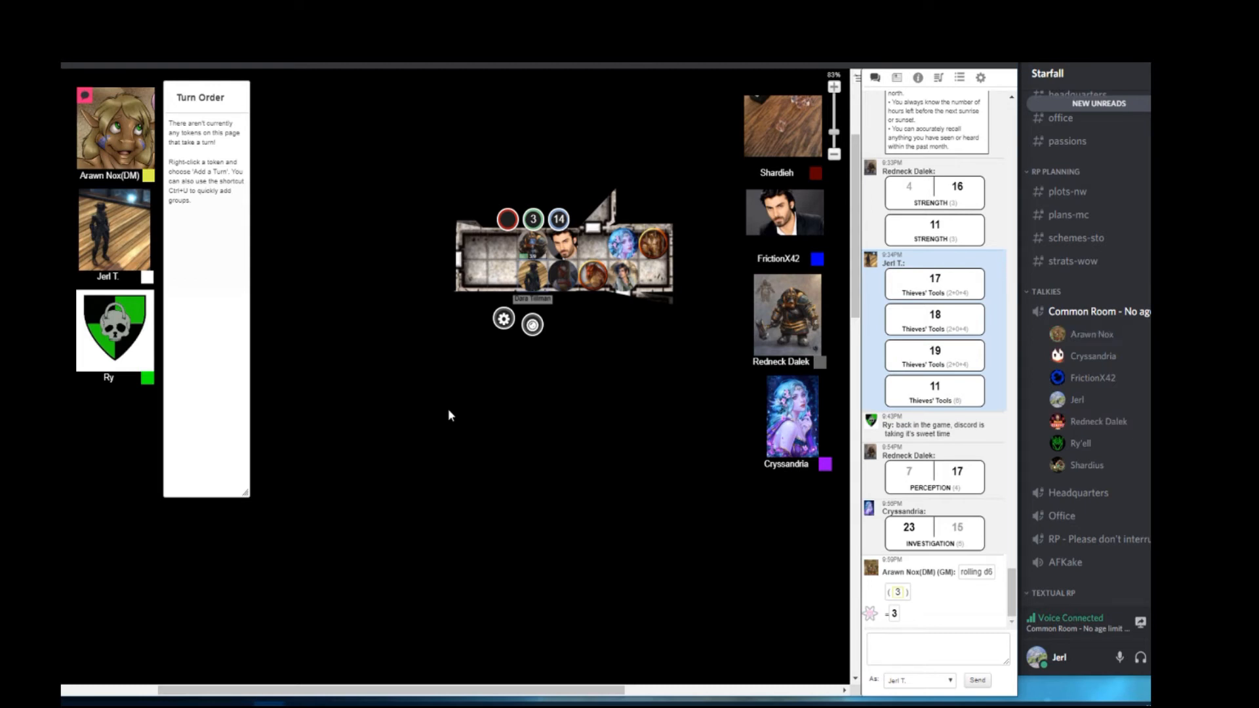
Scroll the chat log down to the latest Strength and Perception rolls
scroll(down, 3)
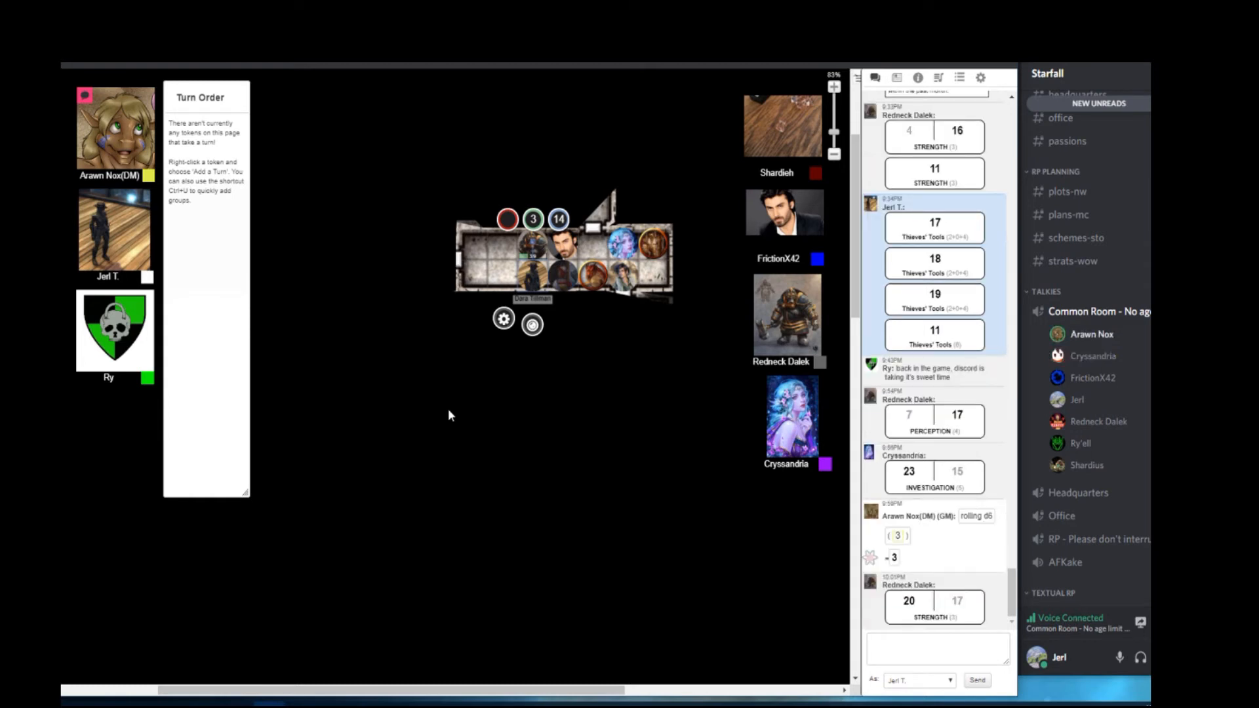
scroll(down, 3)
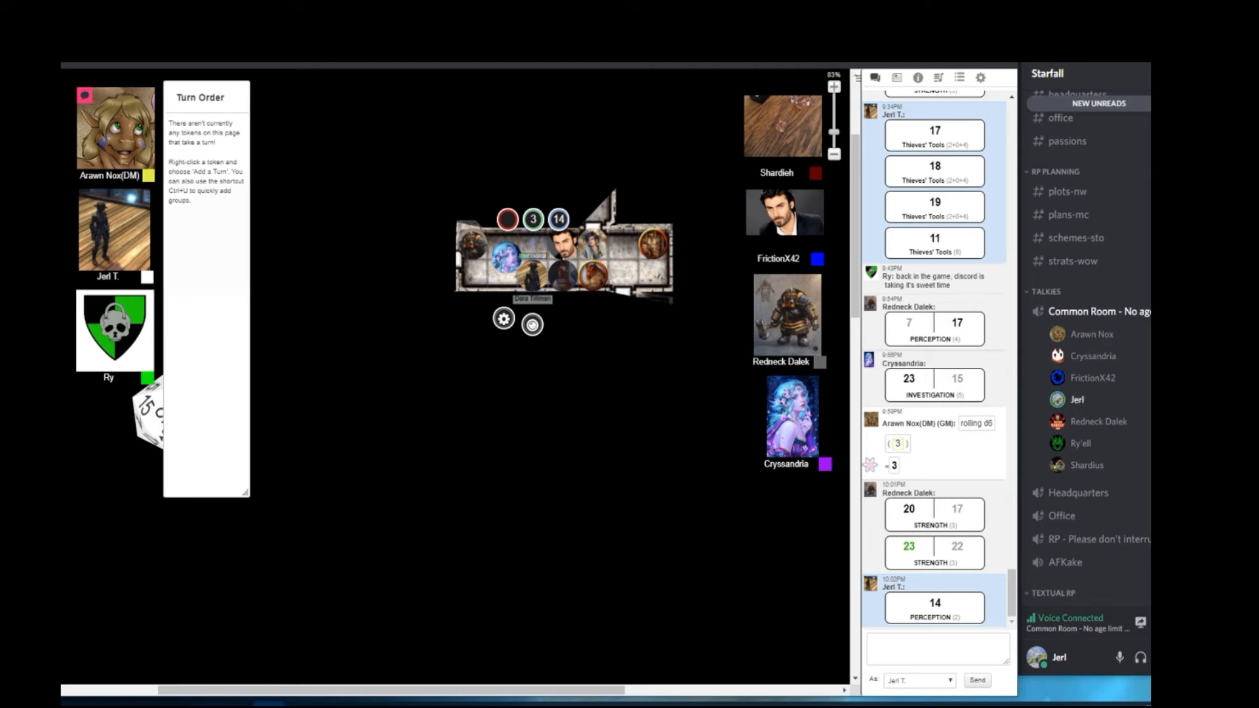
Scroll the chat down to show Jerl T.'s Perception result and the Strength check
scroll(down, 3)
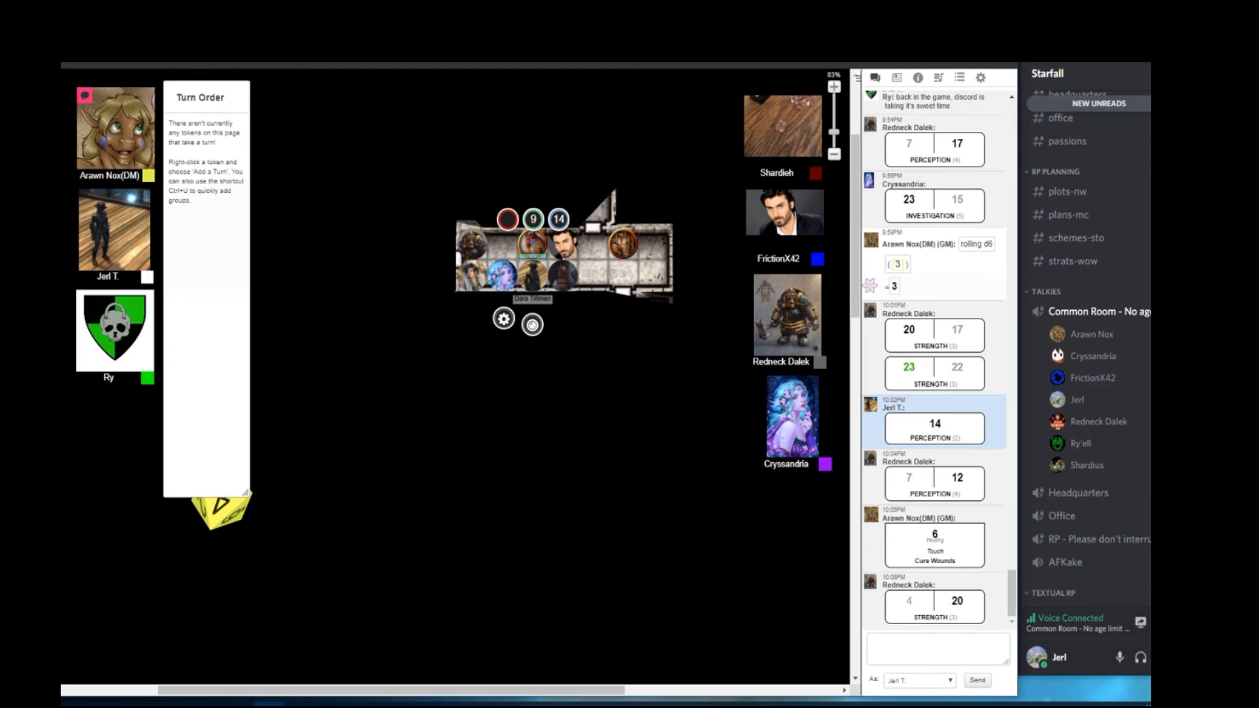
Scroll the chat down to the newest Thieves' Tools and Strength rolls
scroll(down, 3)
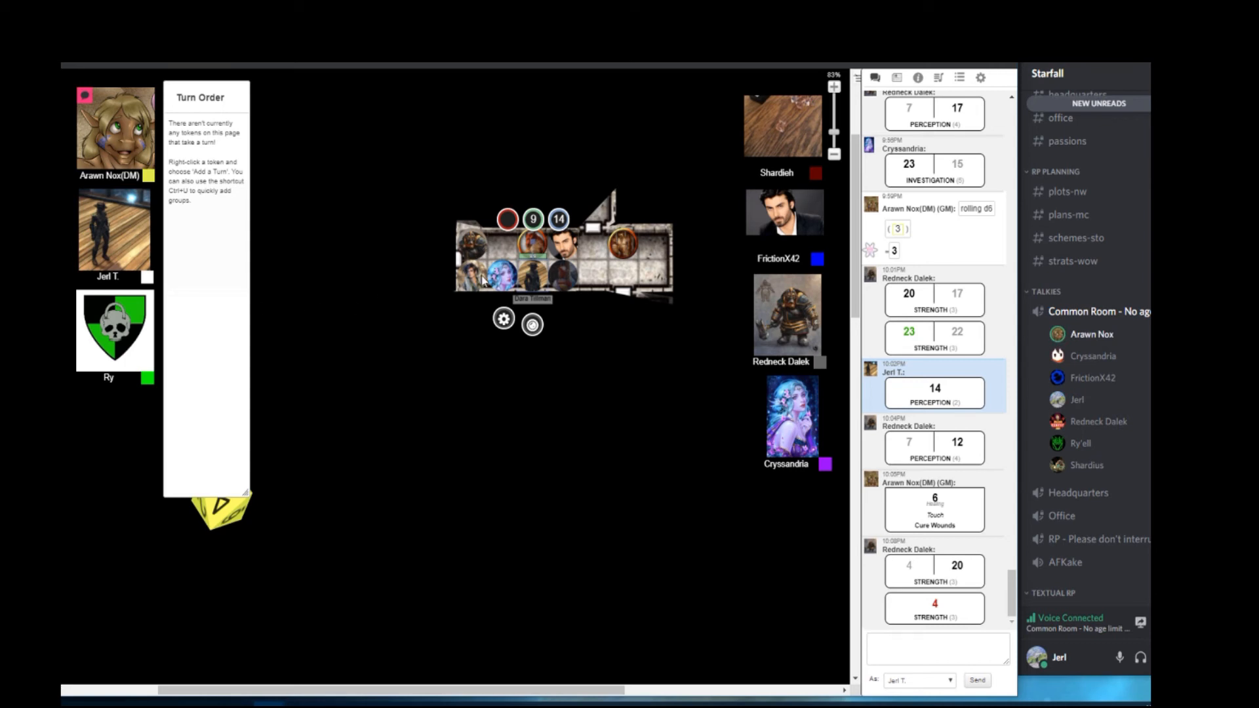
mouse_move(536, 274)
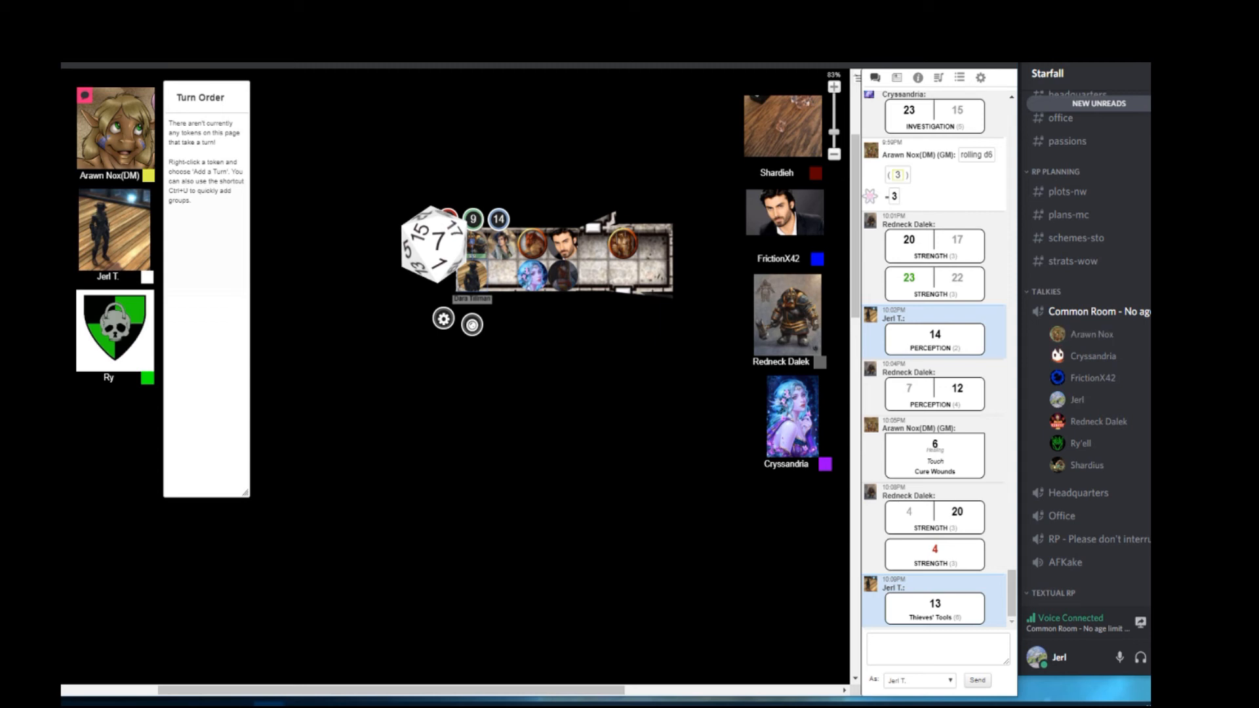
Move a party token west into the newly revealed round spiral-floored room
scroll(down, 3)
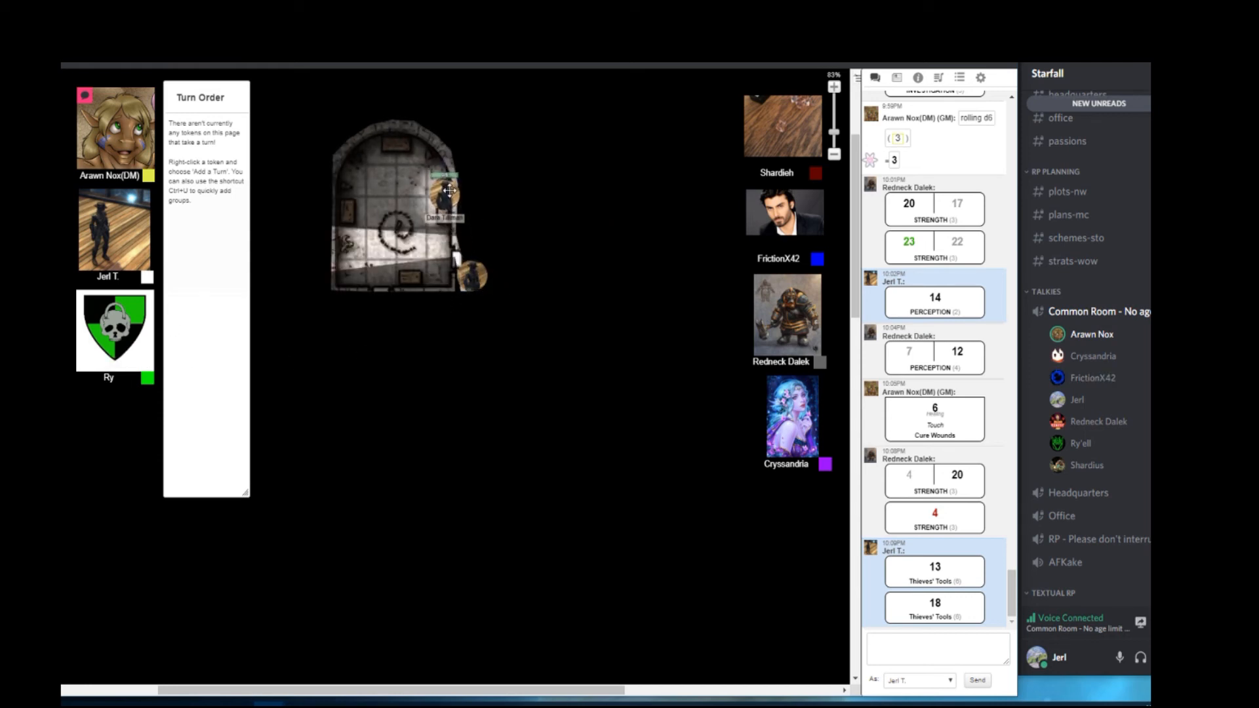
drag(447, 191, 359, 170)
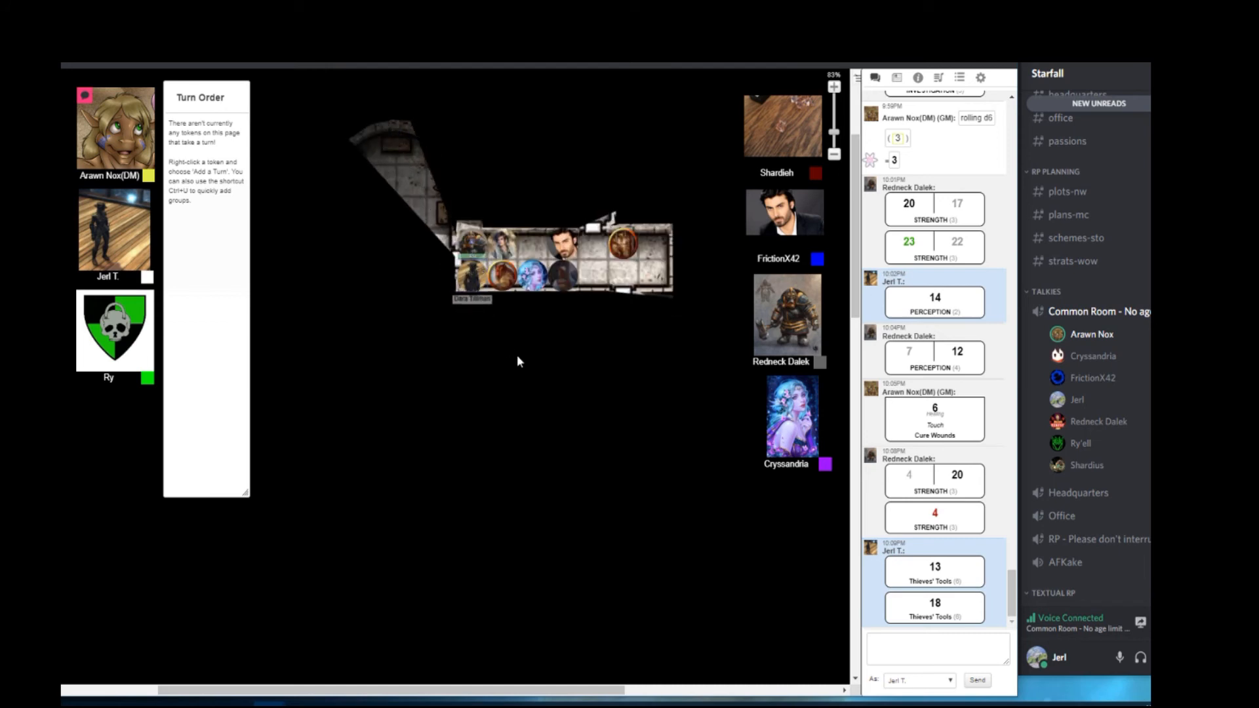
mouse_move(543, 380)
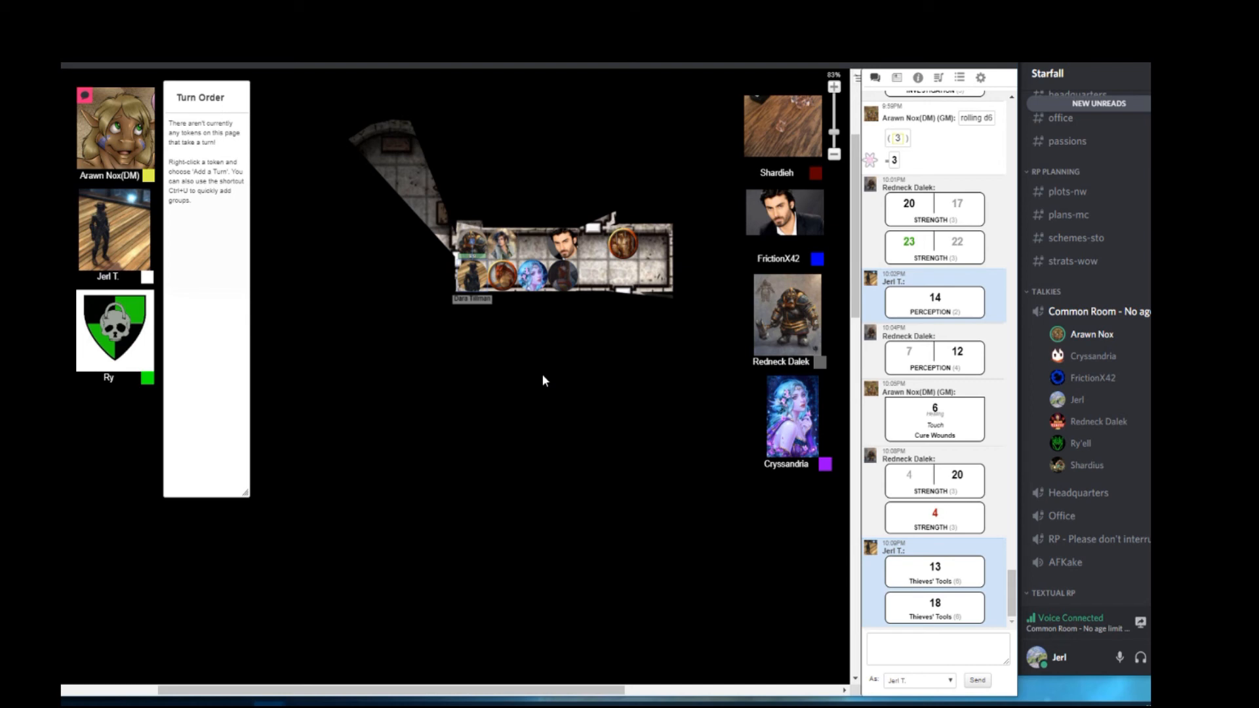
scroll(down, 3)
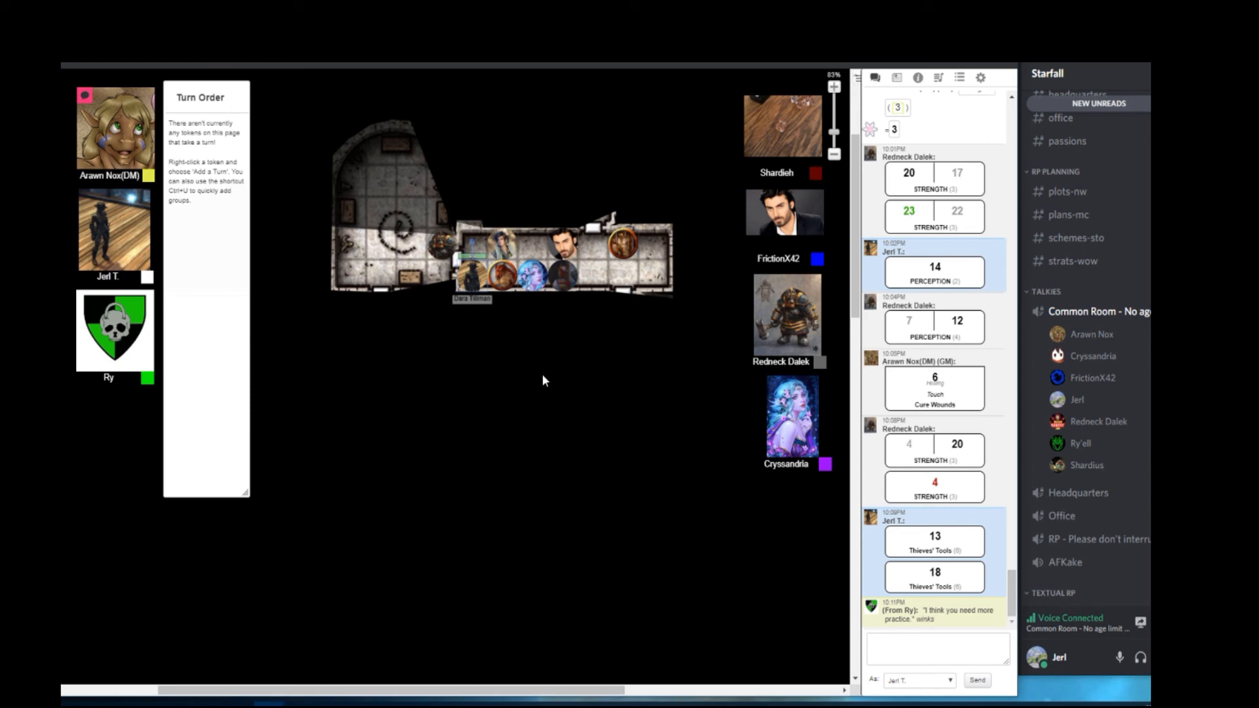
Use the Area 37 handout's top-left button after its white dragon image is shown
scroll(down, 3)
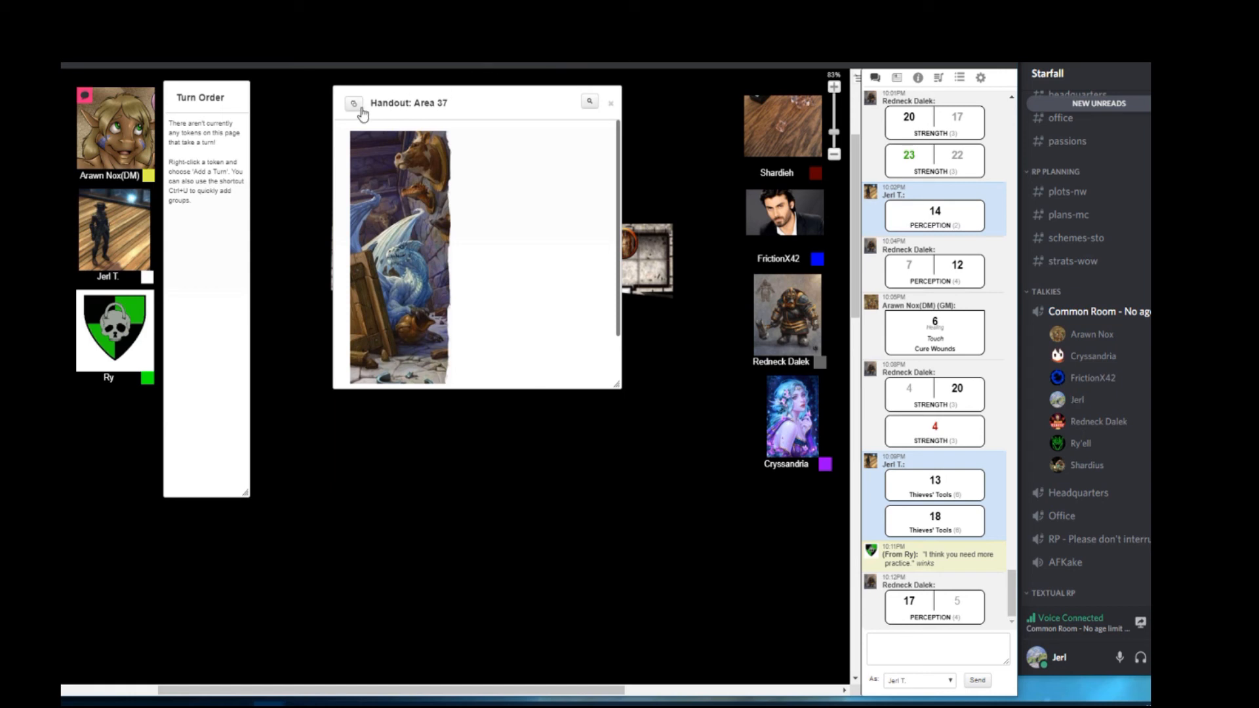
click(611, 103)
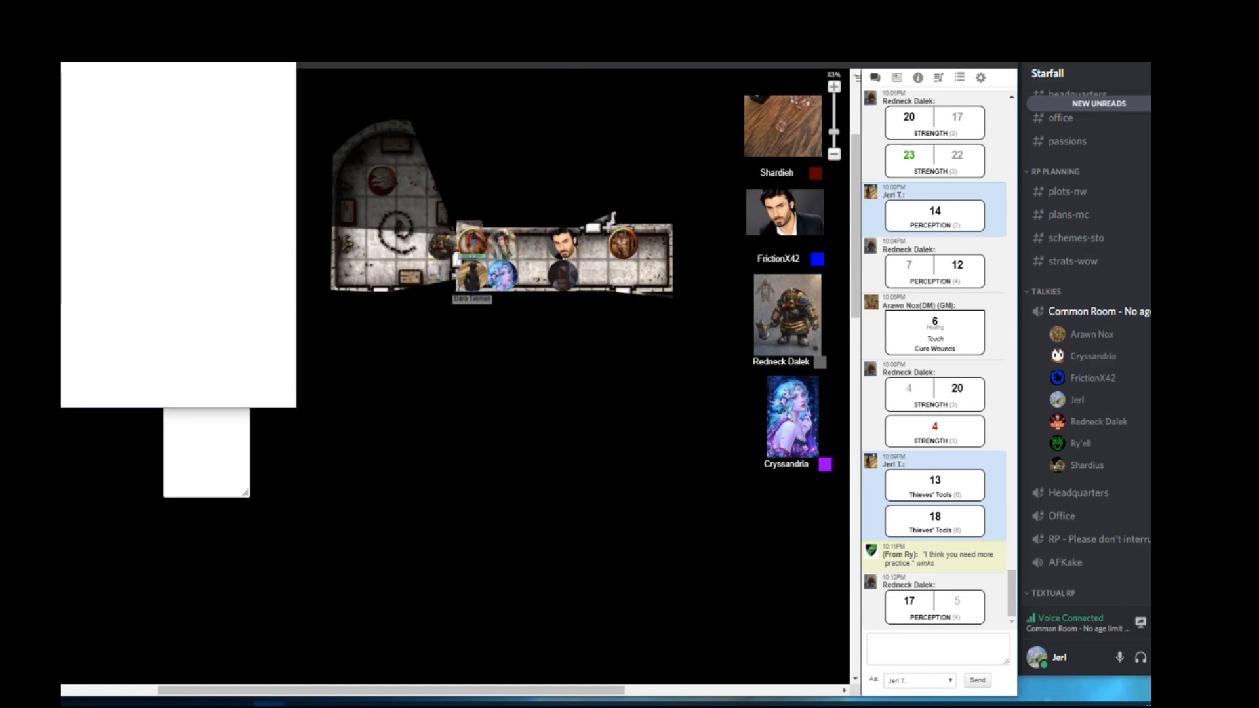